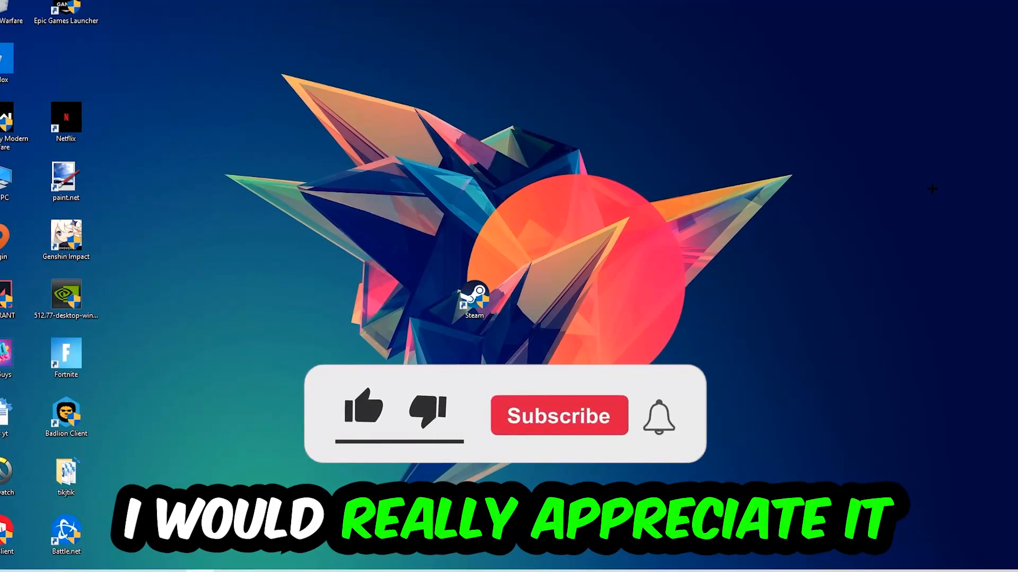
Step: Launch Task Manager from the taskbar to see the running processes
{"action": "left_click", "coordinate": [362, 414]}
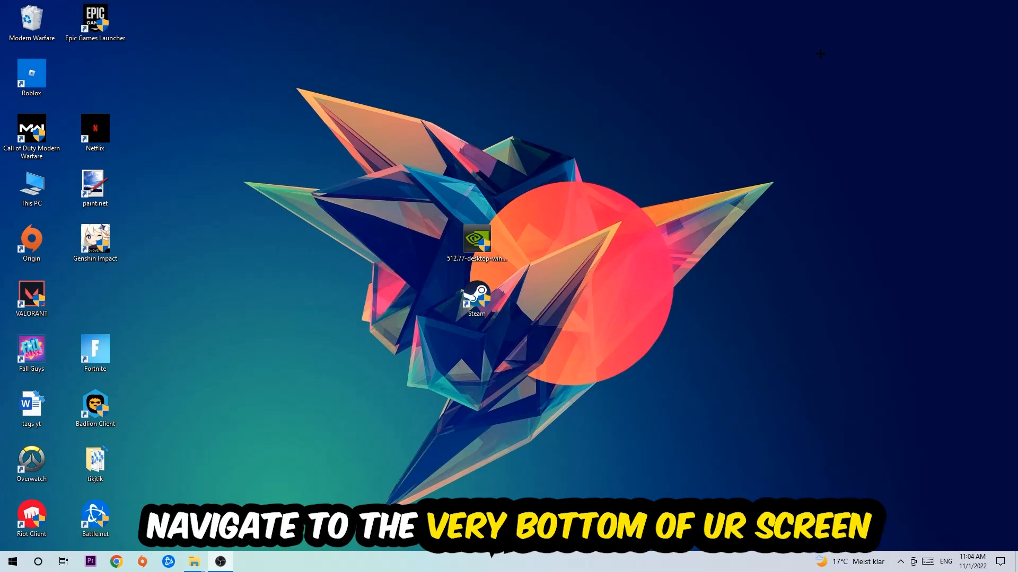
{"action": "mouse_move", "coordinate": [490, 118]}
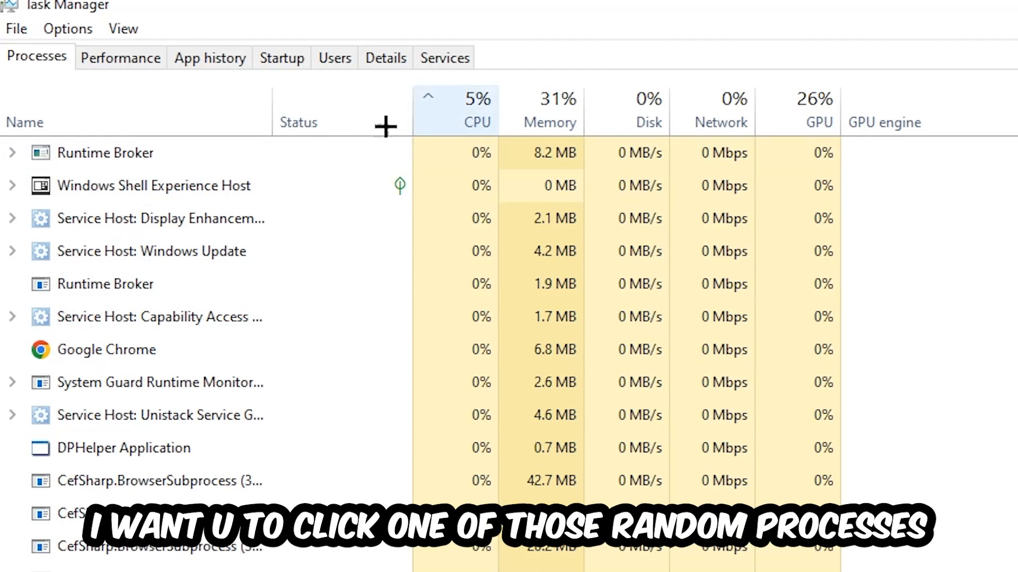
Step: Inspect a background process and check the End task options for leftovers
{"action": "left_click", "coordinate": [123, 448]}
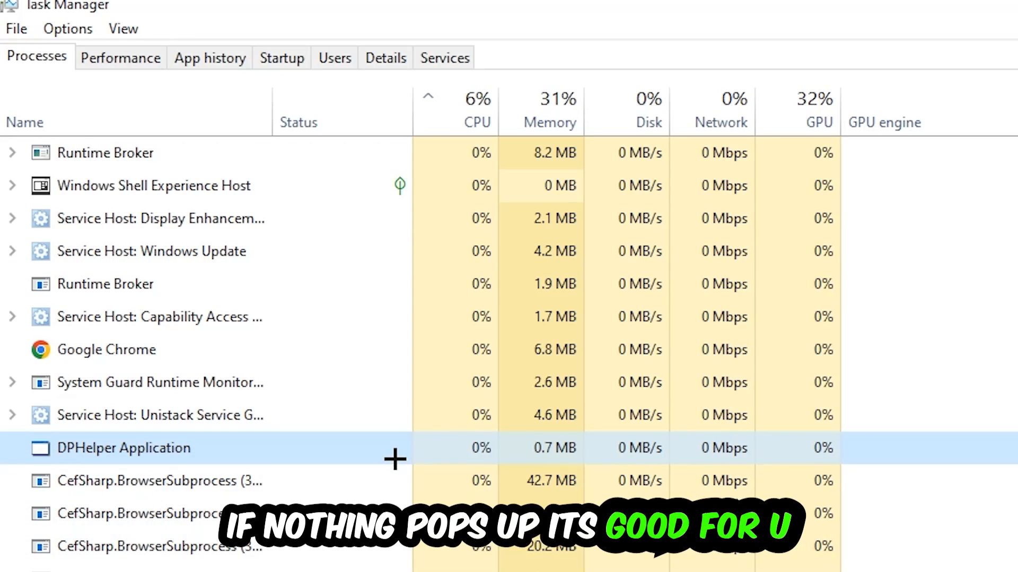
{"action": "scroll", "scroll_direction": "down", "scroll_amount": 3}
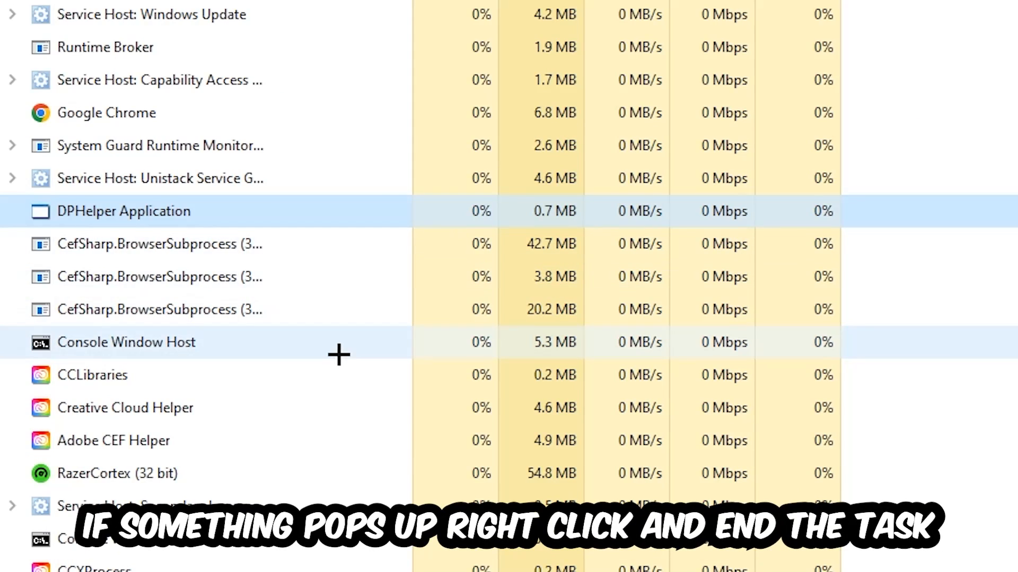
{"action": "right_click", "coordinate": [125, 343]}
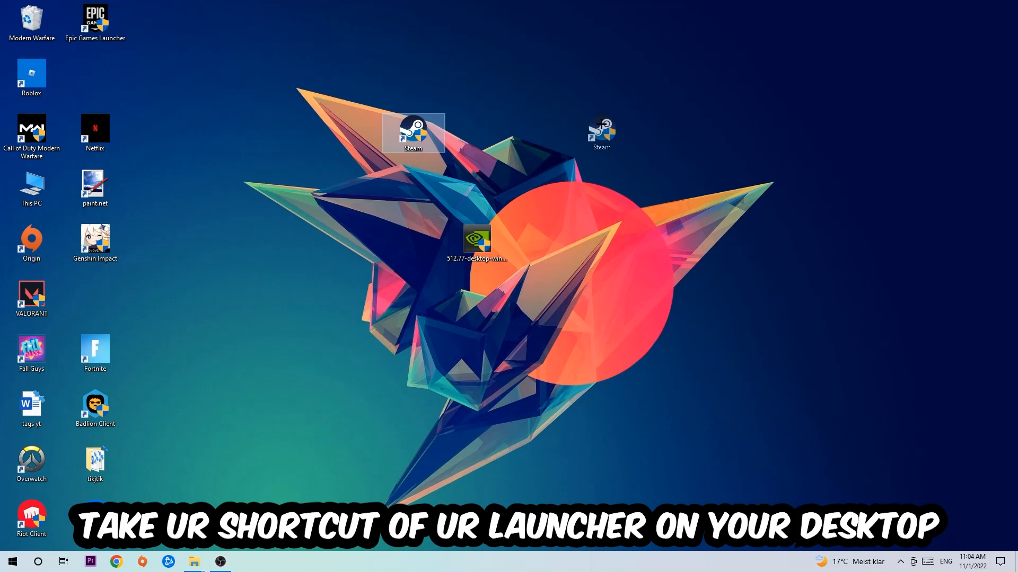
Step: Reposition the Steam desktop shortcut and bring up its Properties window
{"action": "left_click_drag", "start_coordinate": [412, 133], "coordinate": [349, 134]}
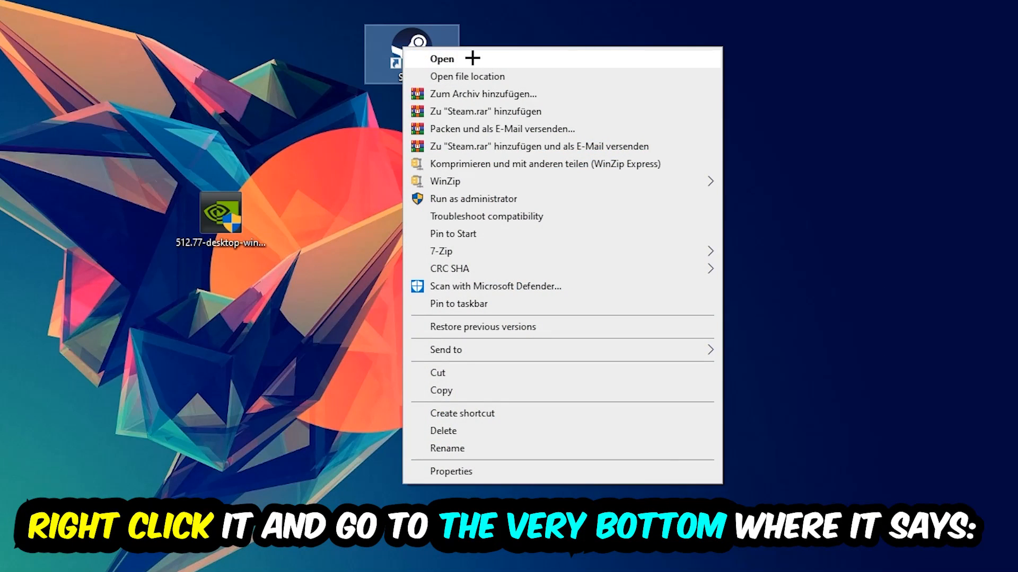
{"action": "mouse_move", "coordinate": [489, 479]}
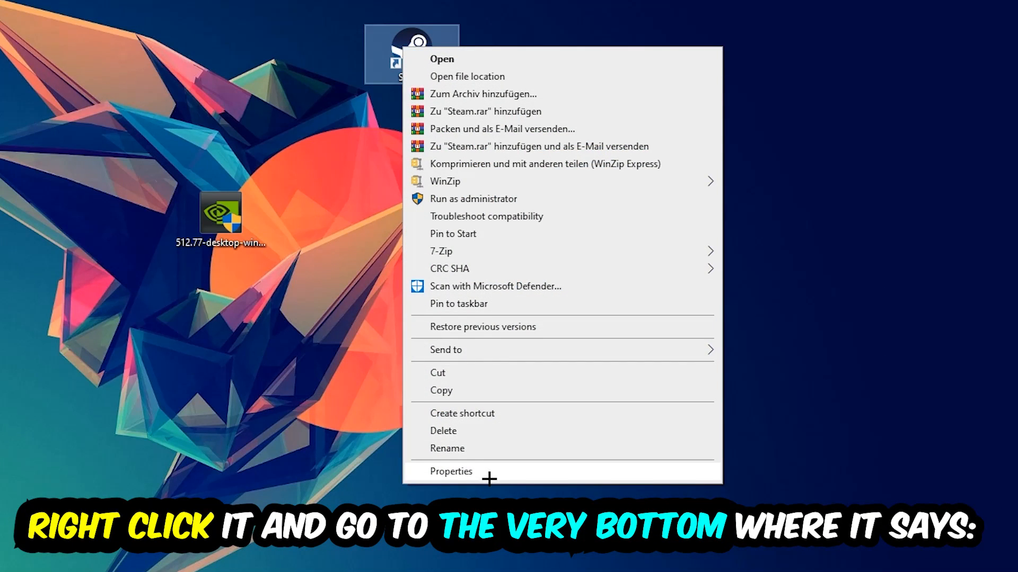
{"action": "left_click", "coordinate": [452, 471]}
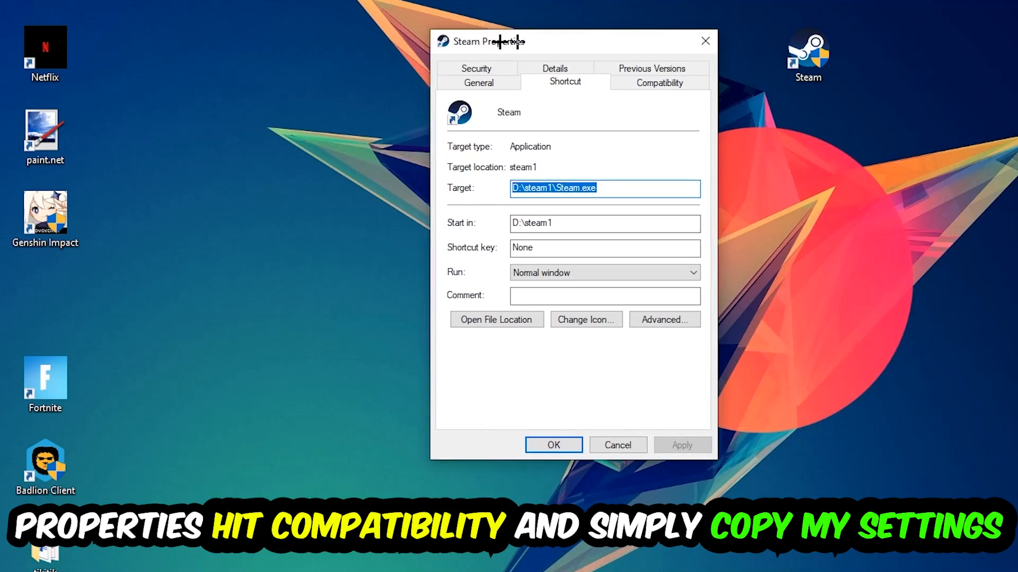
Step: Switch the Steam Properties window to its Compatibility settings
{"action": "left_click", "coordinate": [659, 82]}
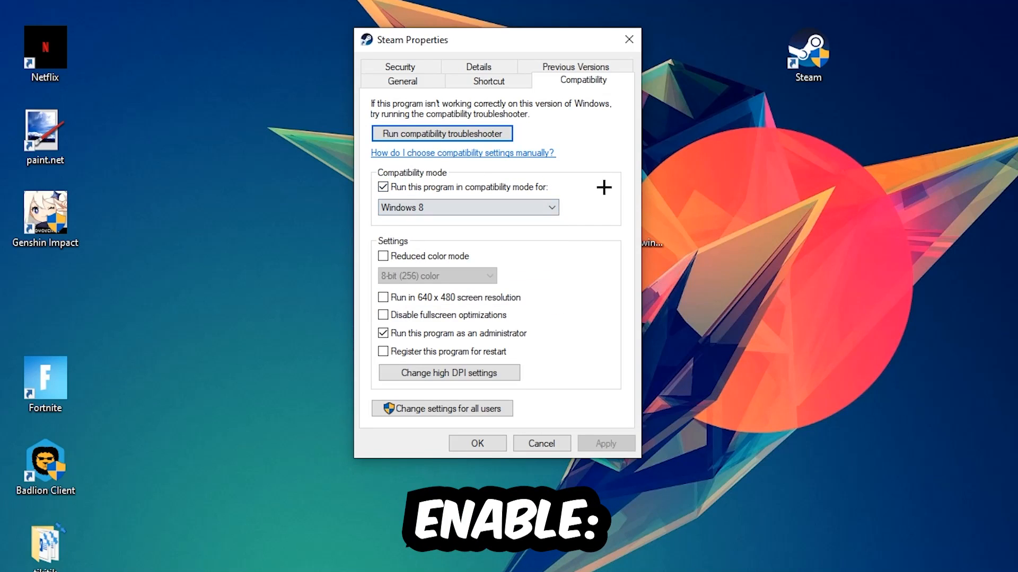
{"action": "mouse_move", "coordinate": [362, 391]}
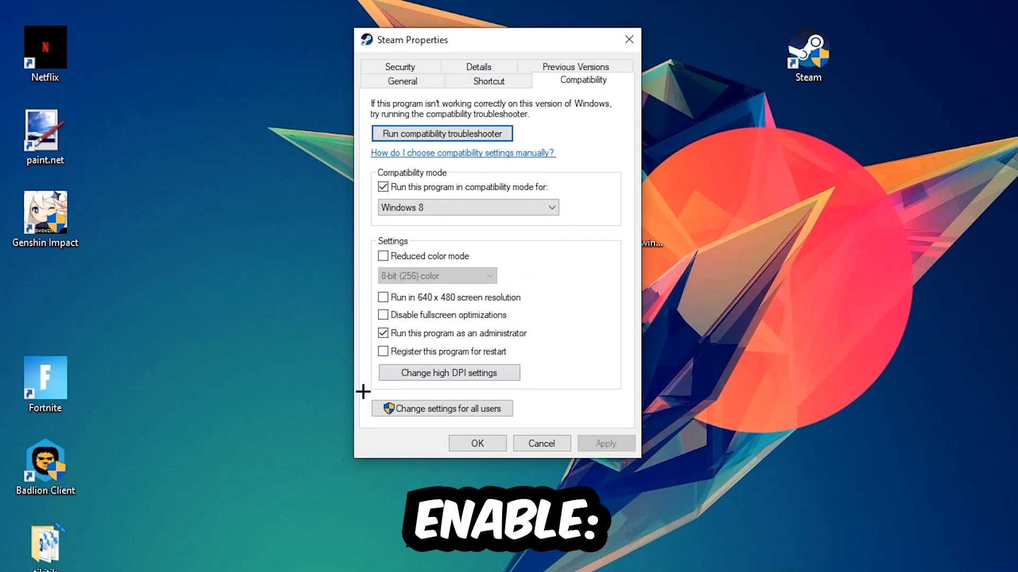
{"action": "mouse_move", "coordinate": [401, 377]}
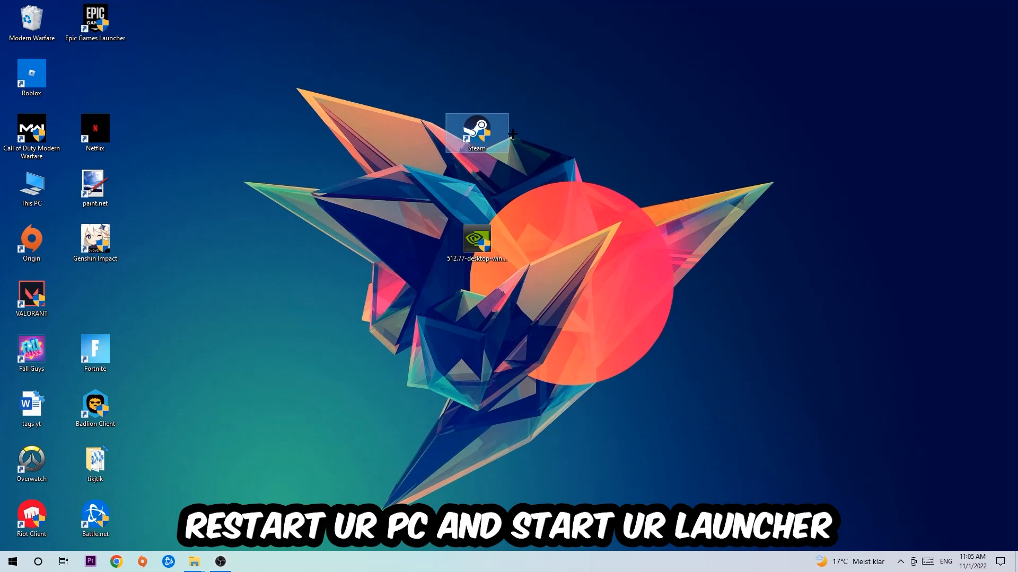
{"action": "mouse_move", "coordinate": [592, 297]}
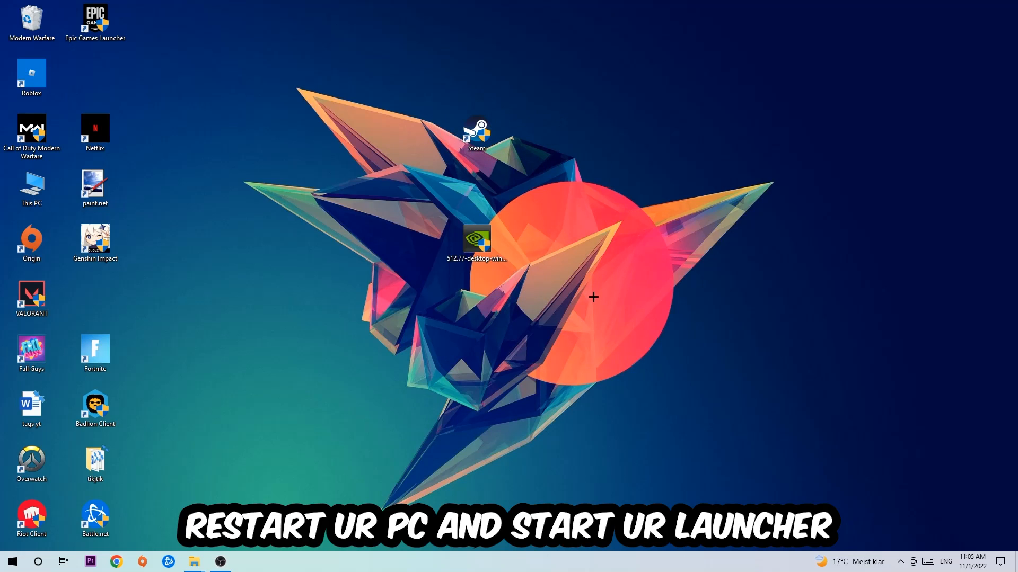